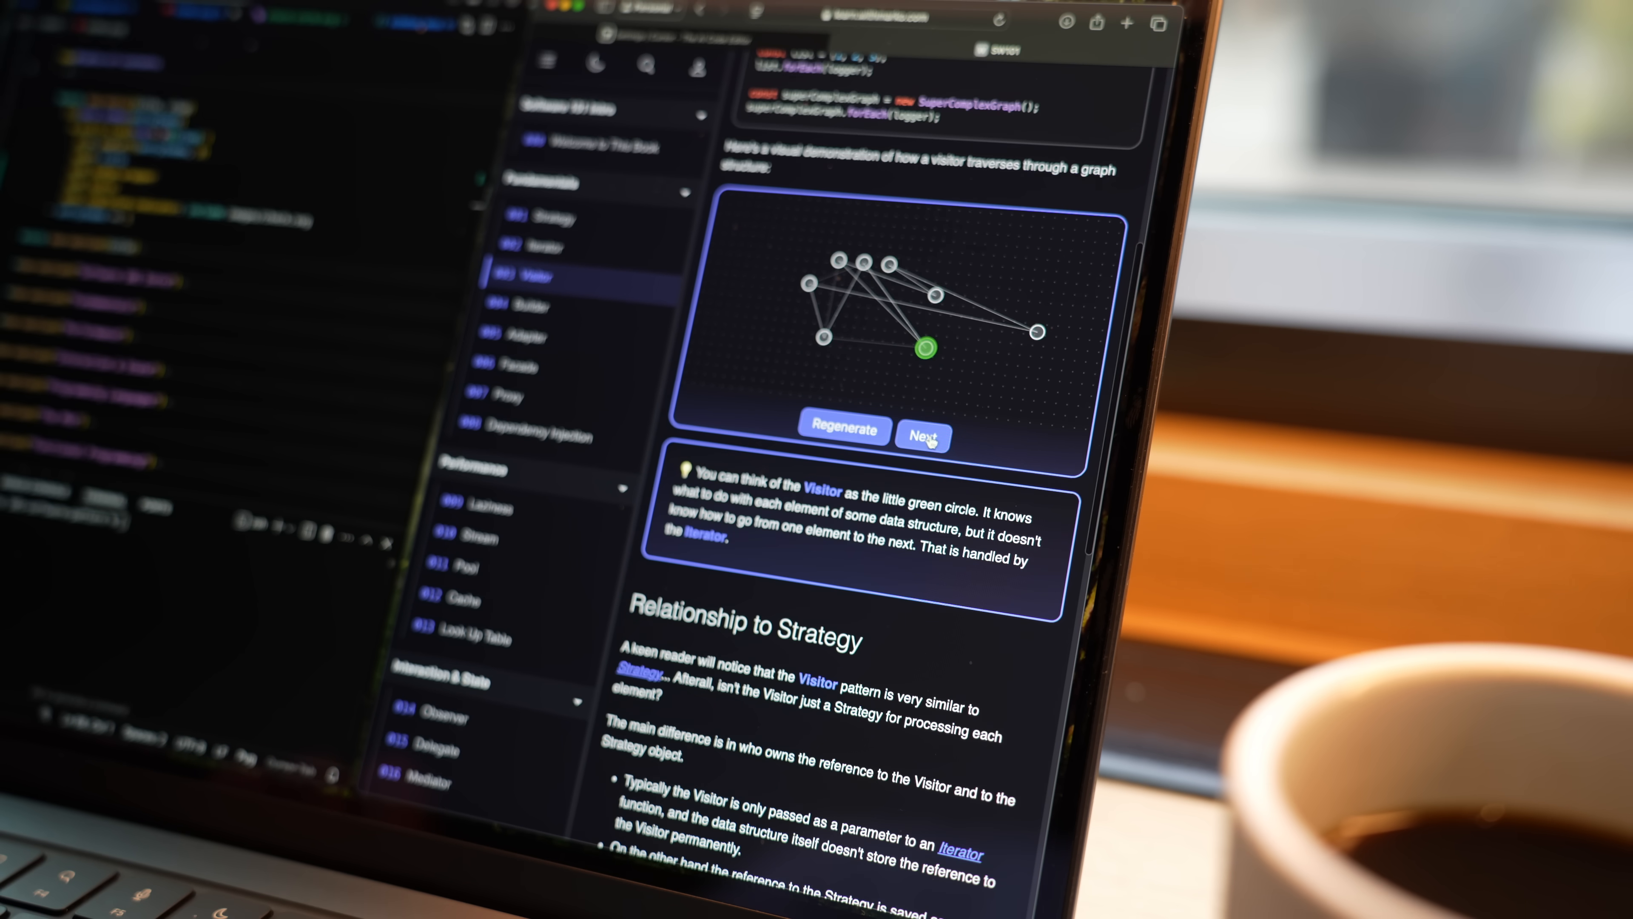
# Step: Advance the visitor three nodes forward with the Next button under the graph demo
pyautogui.click(922, 435)
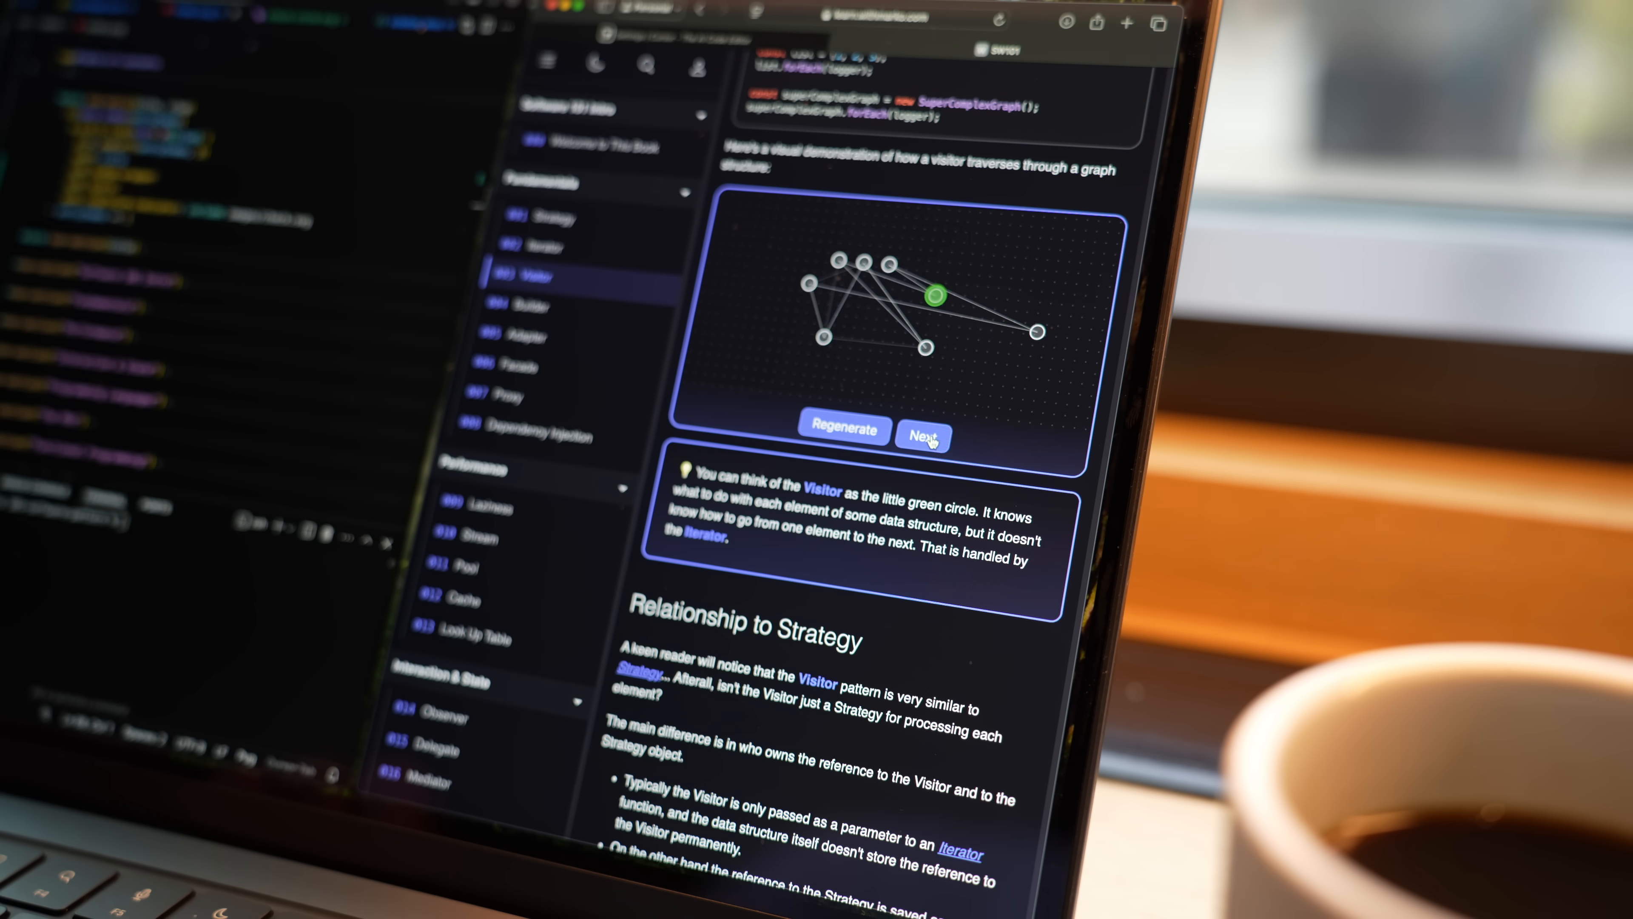
pyautogui.click(921, 435)
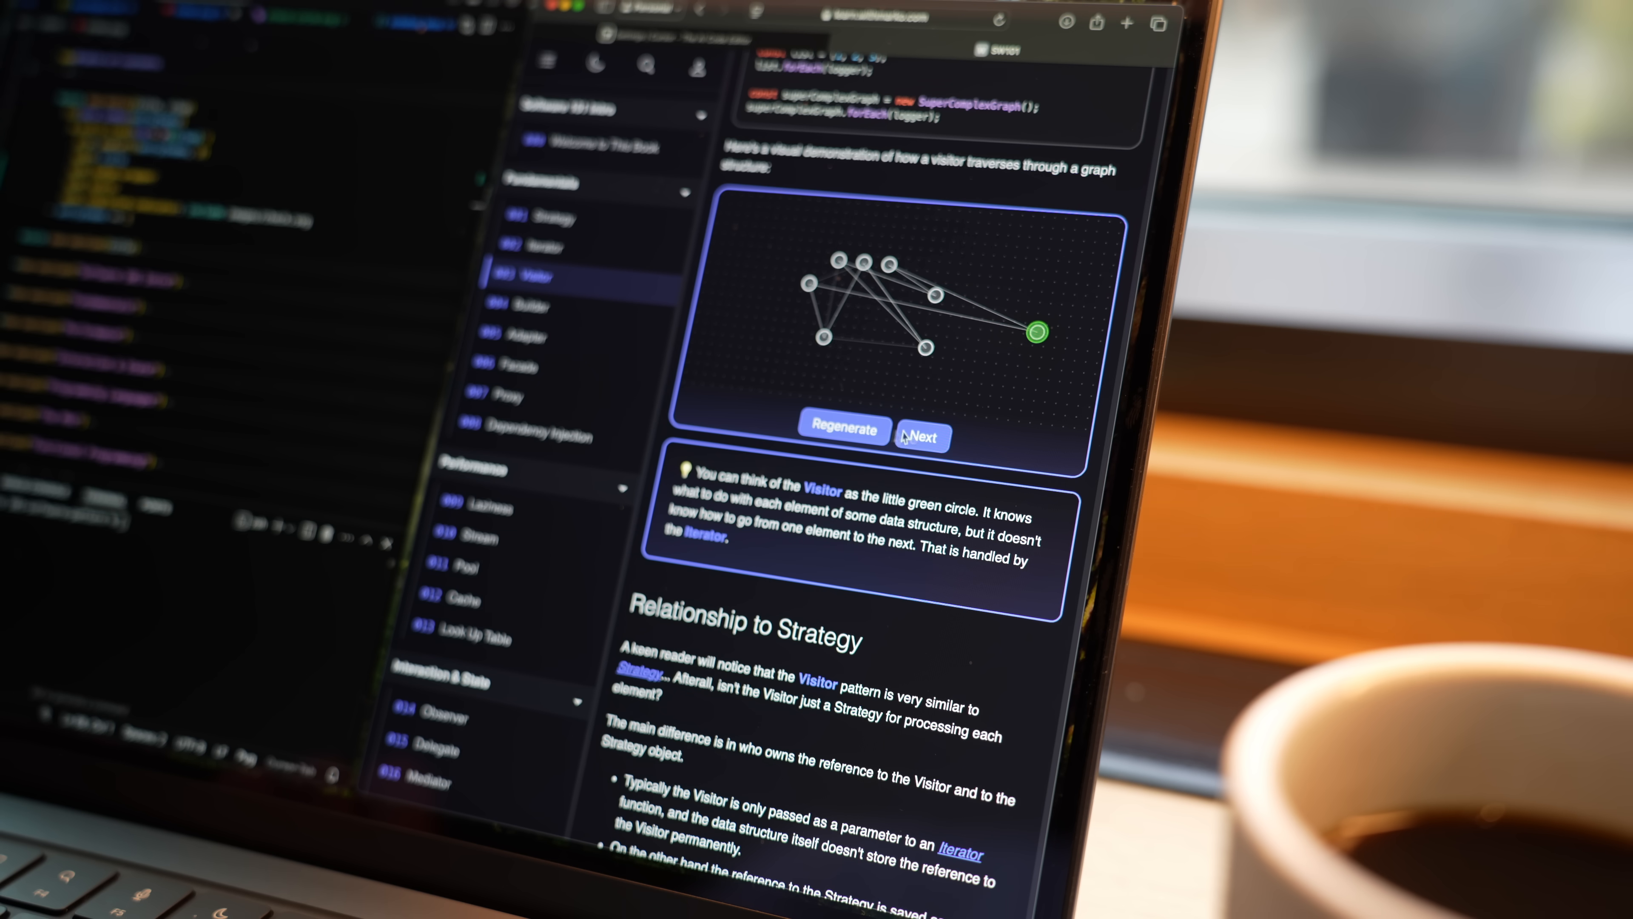
pyautogui.click(921, 436)
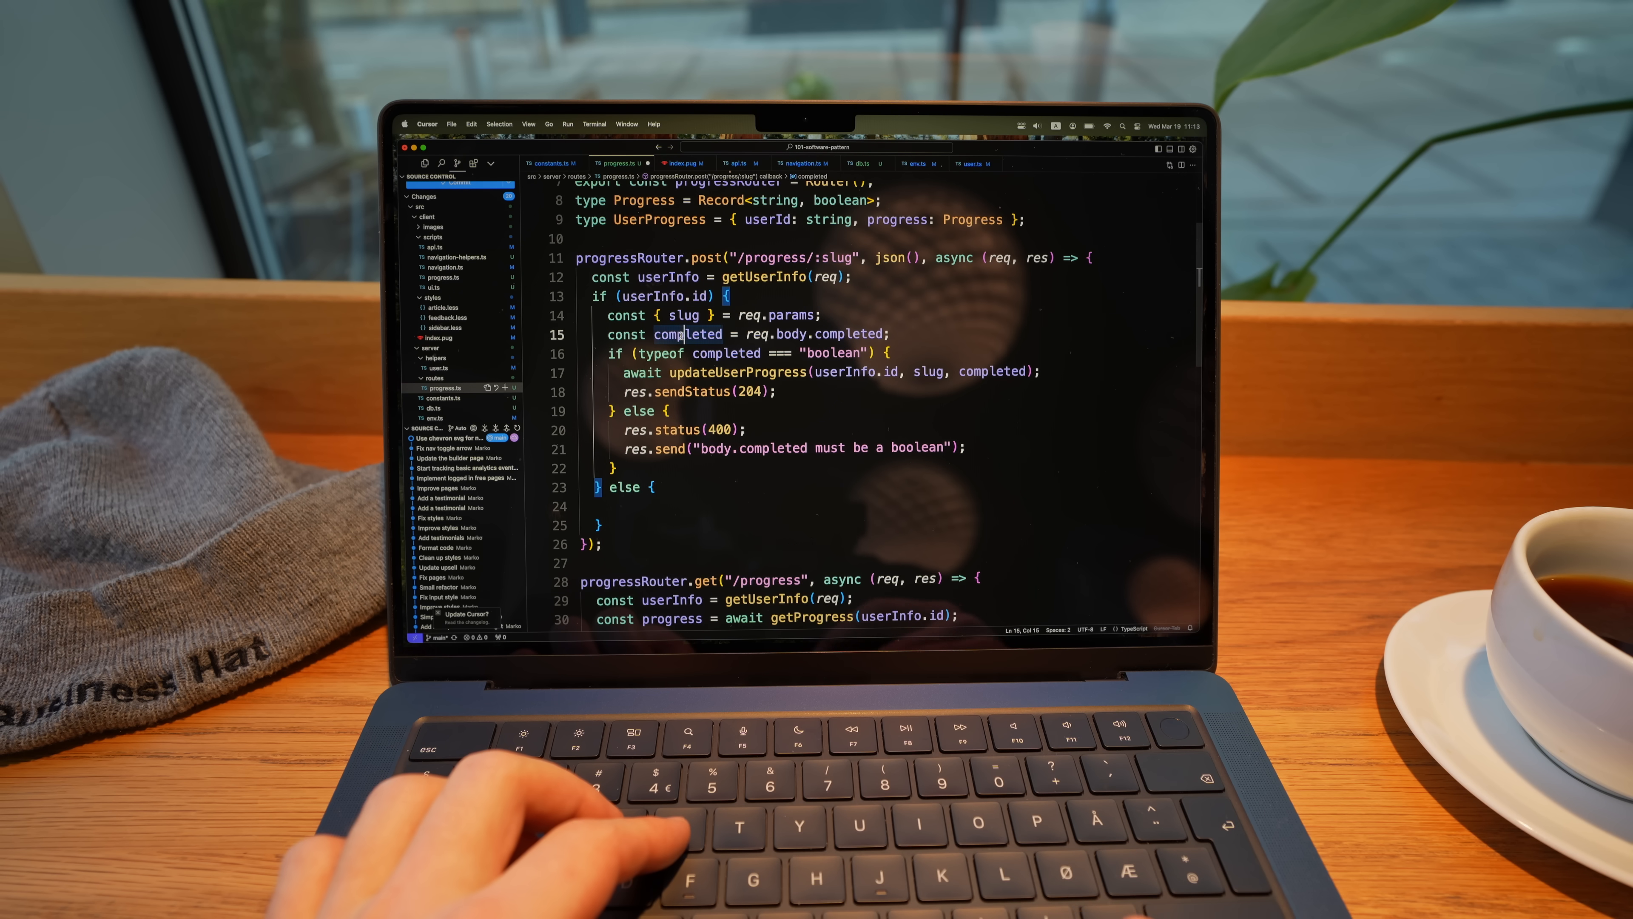
# Step: Write res.sendStatus(404); in the else branch for a missing user, replacing the initial 401
pyautogui.scroll(-3)
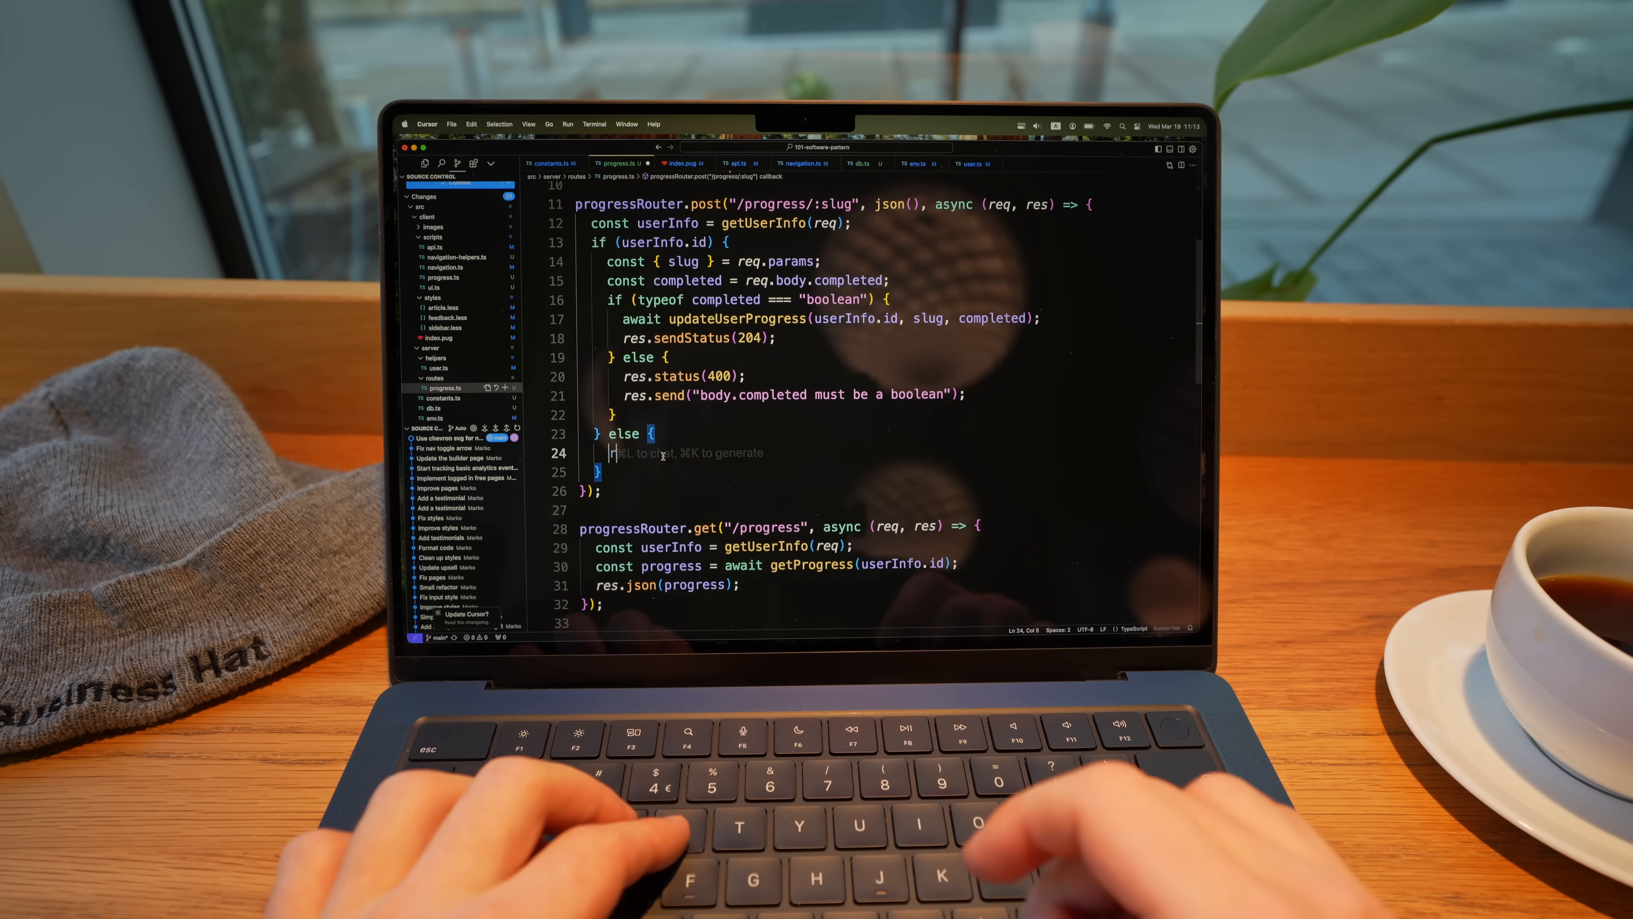
pyautogui.write('res.sendStatus(401);')
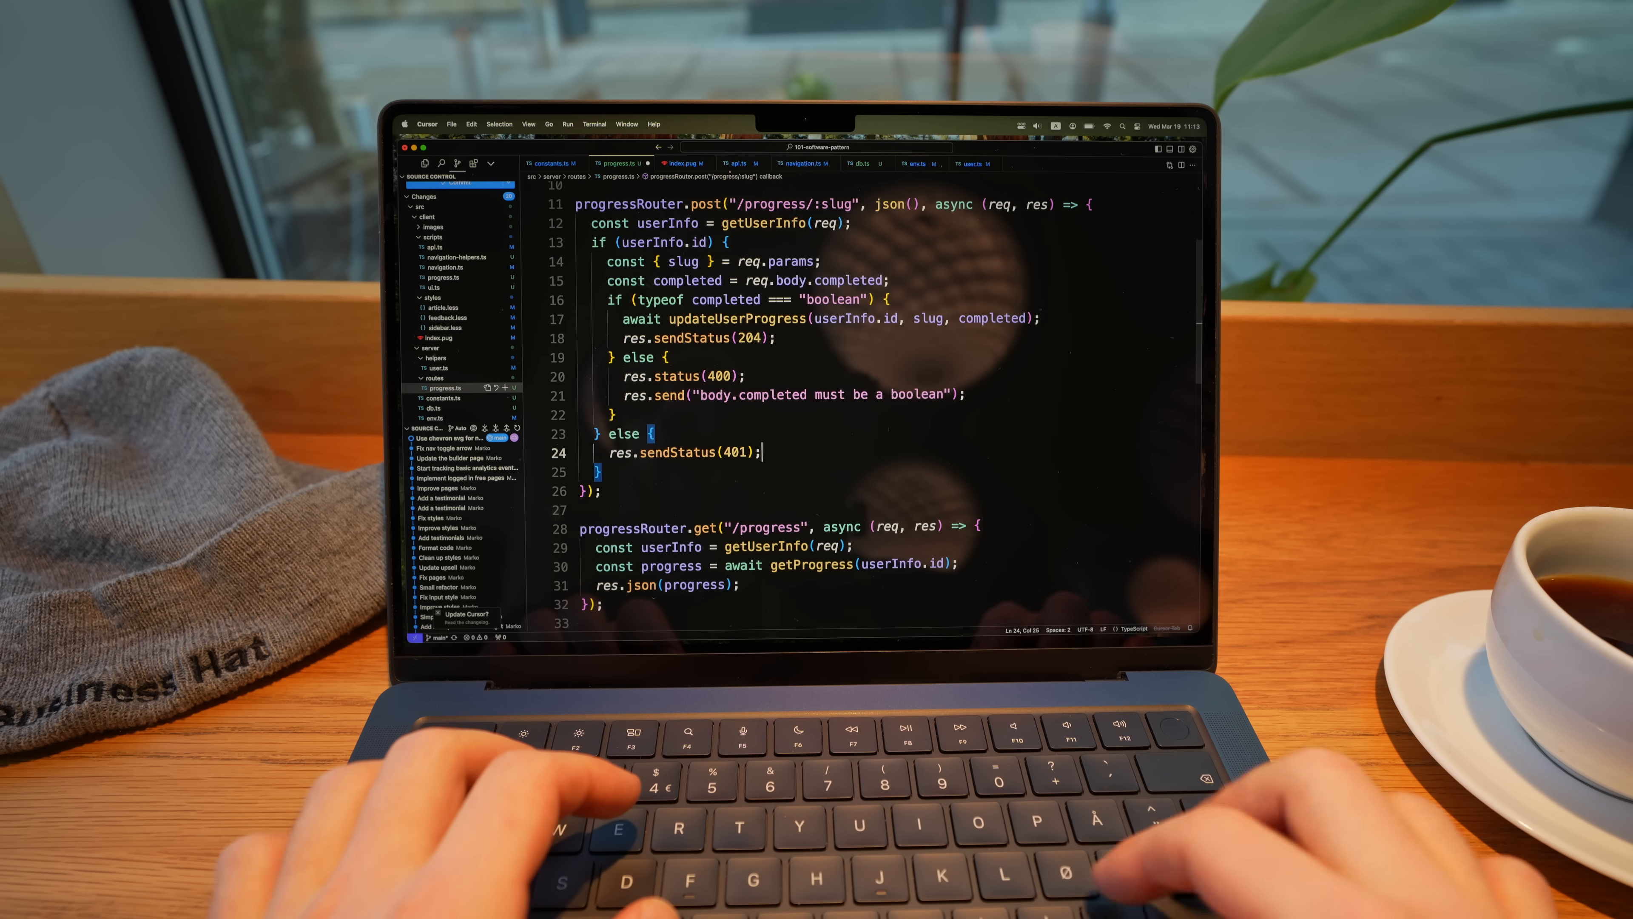
pyautogui.write('// ???')
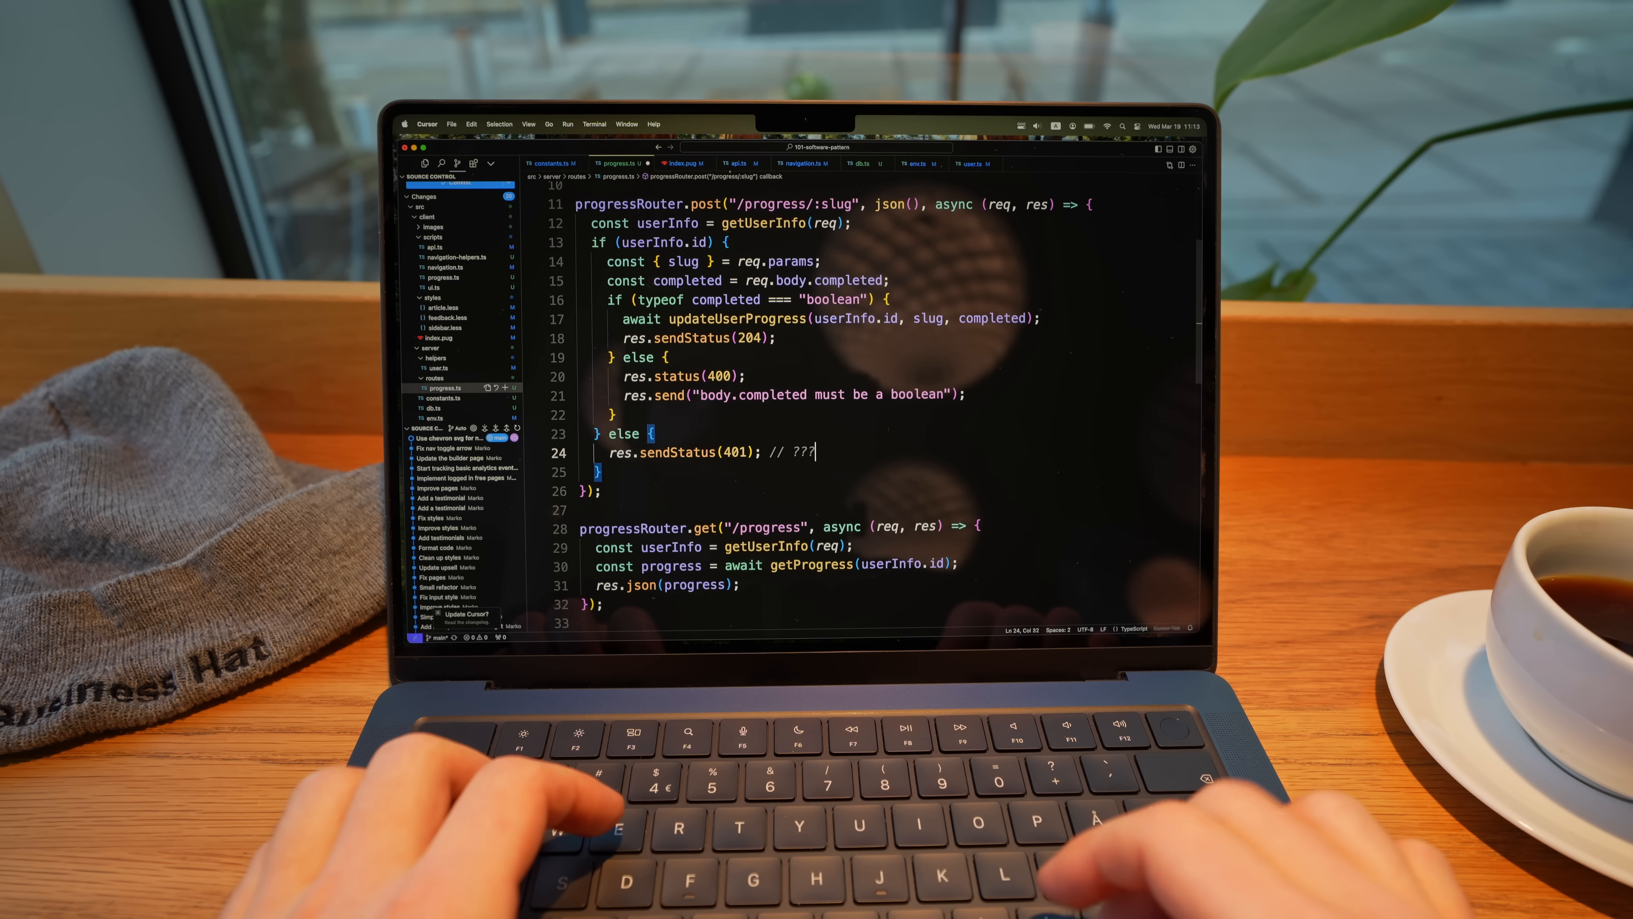
pyautogui.write('?')
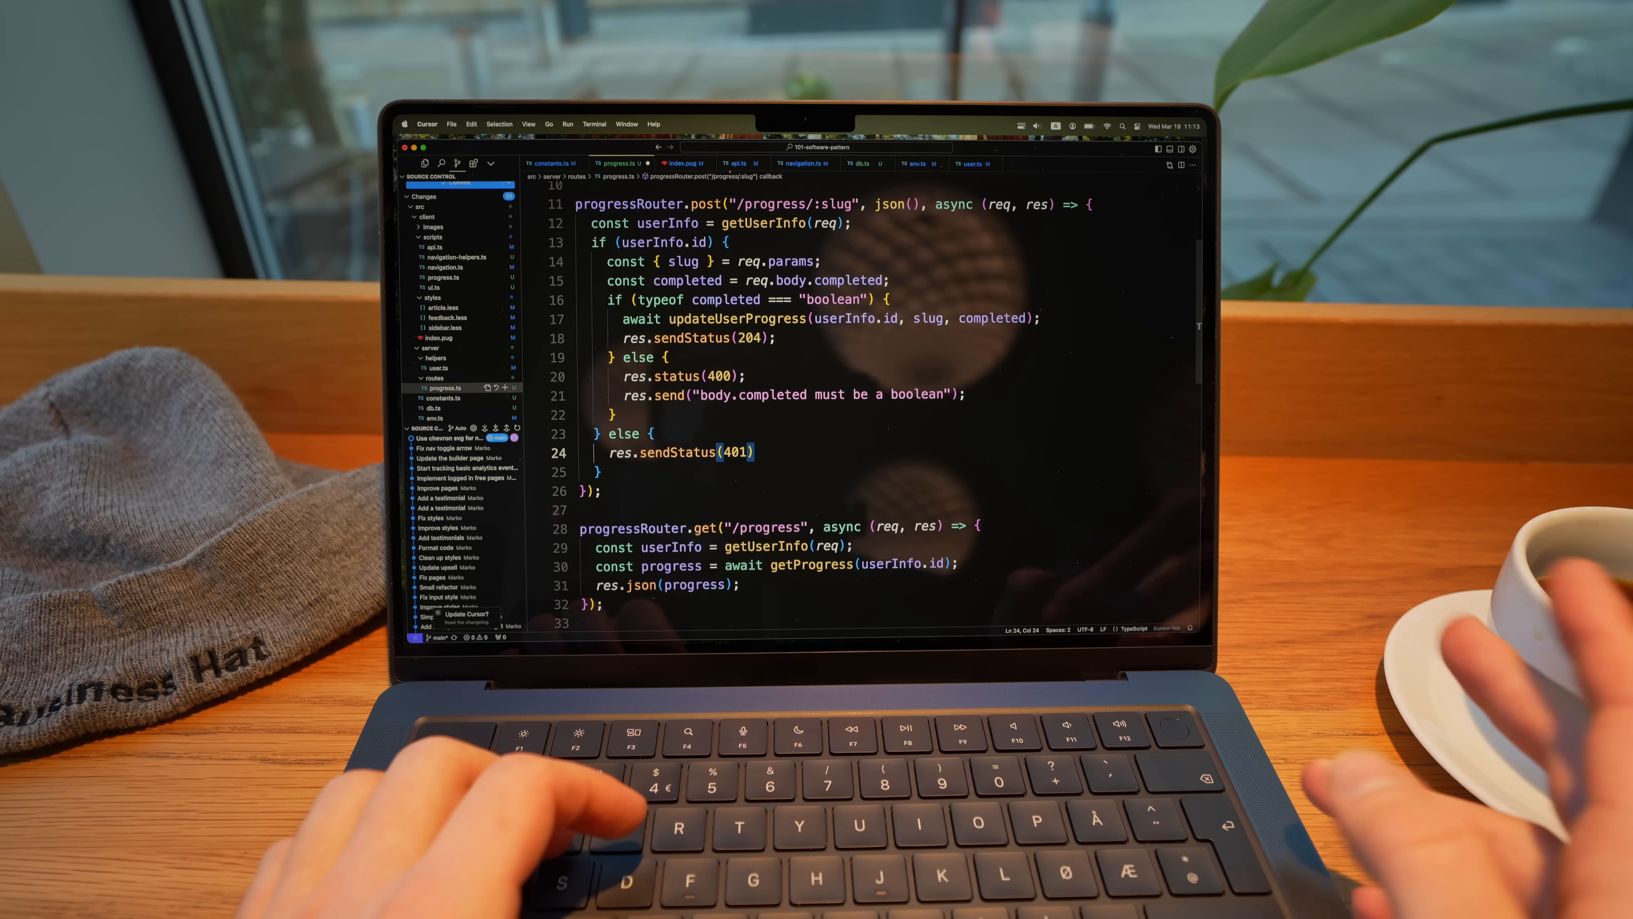
pyautogui.press('Backspace')
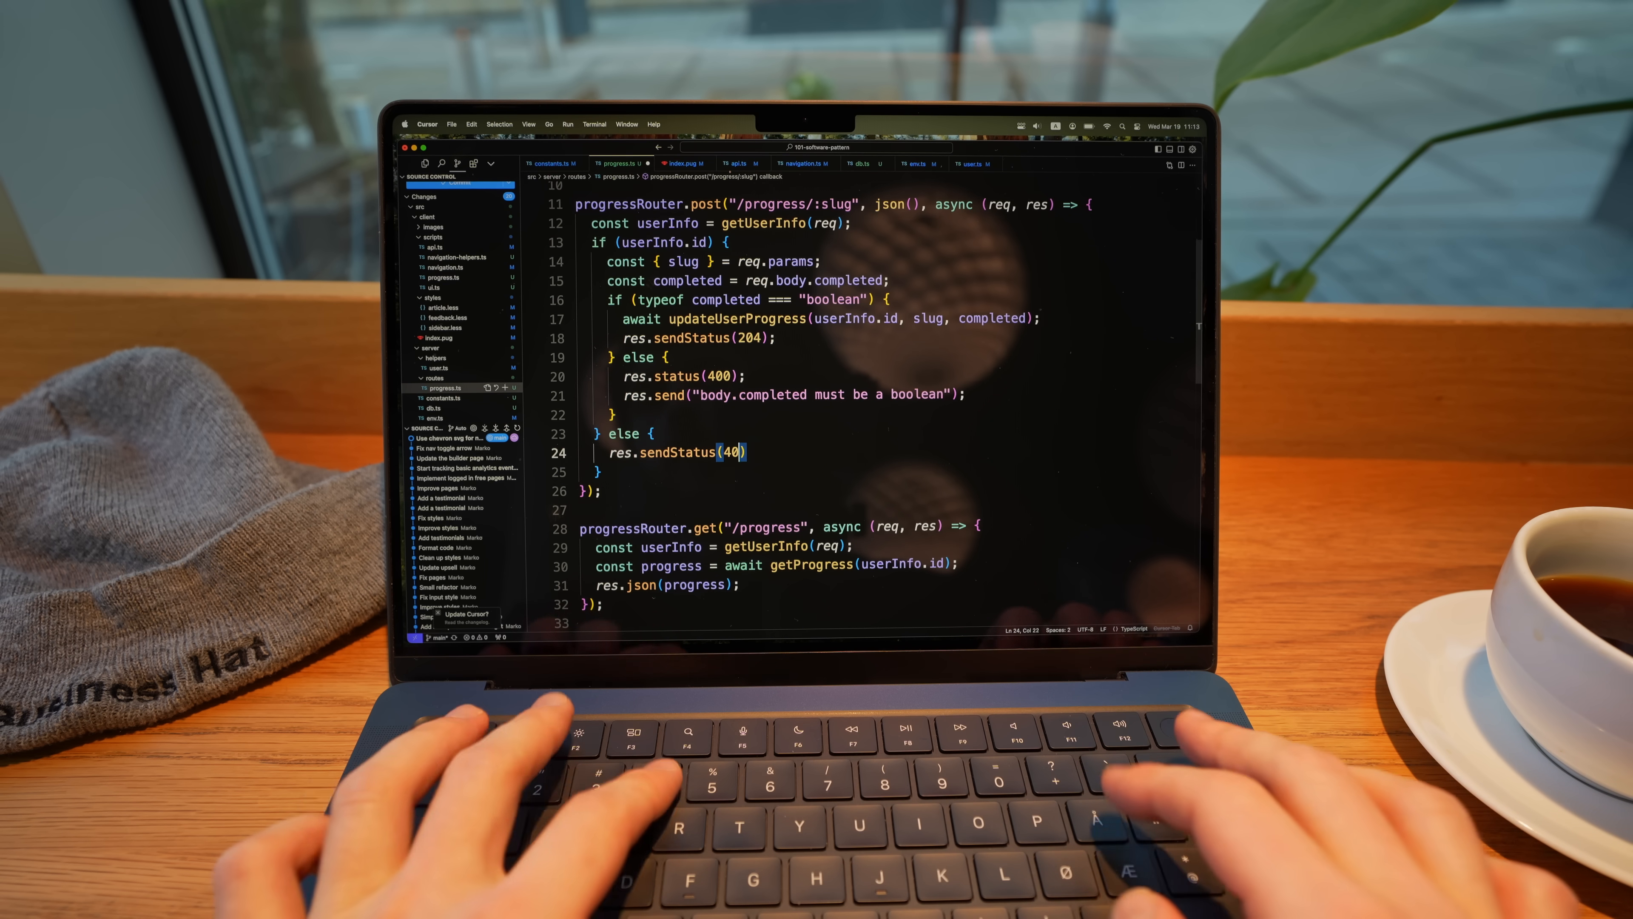
pyautogui.write('4);')
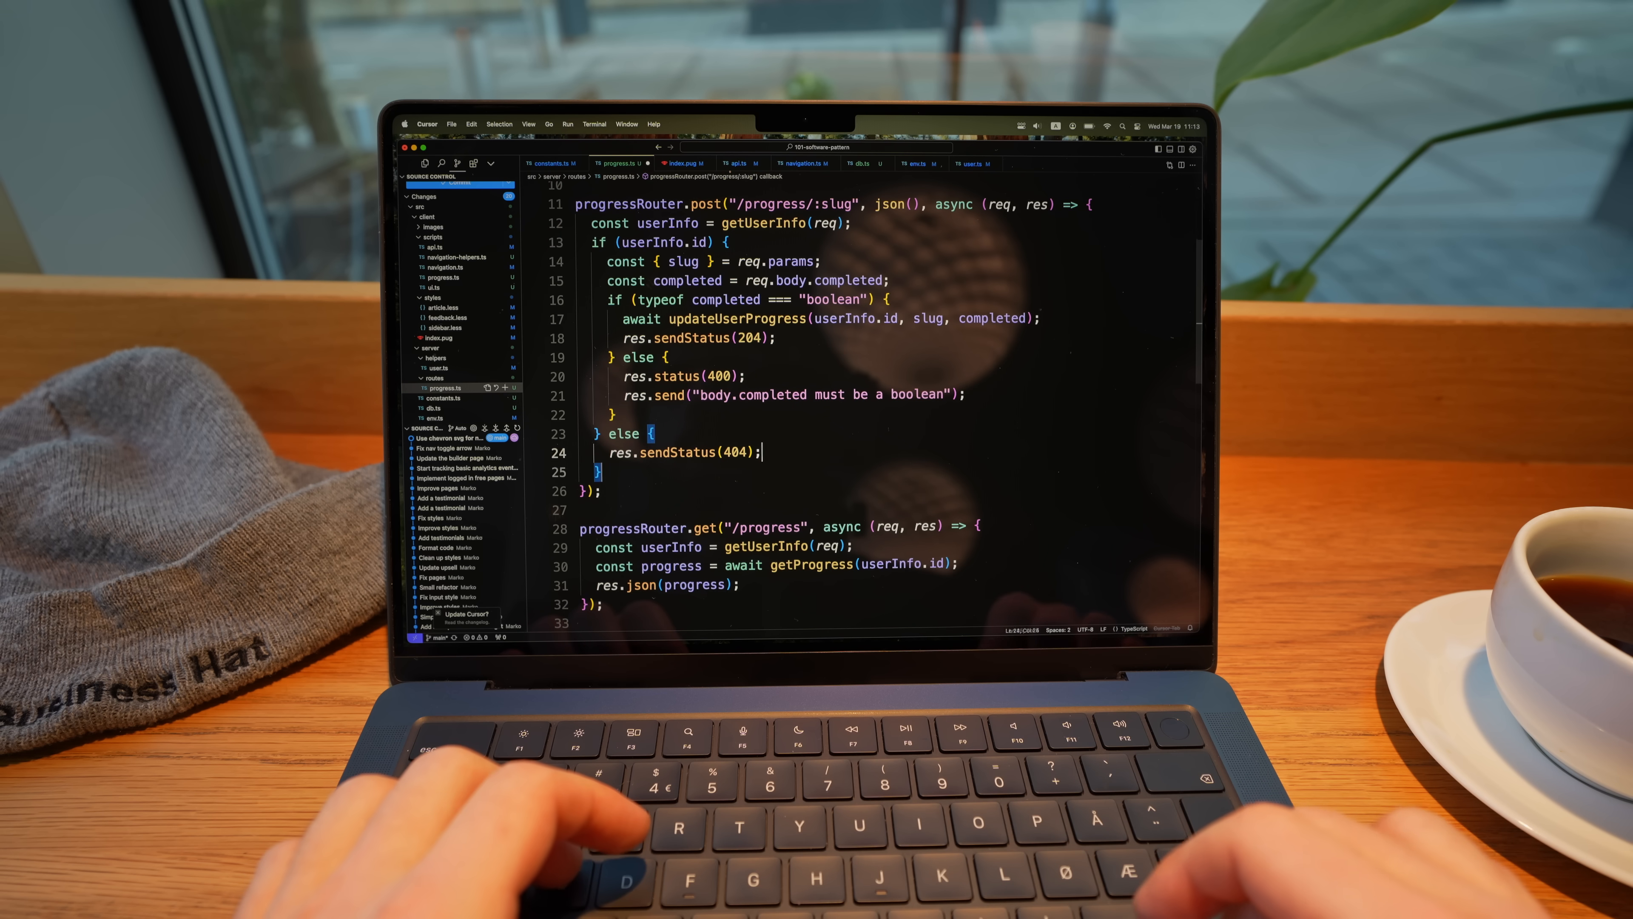
pyautogui.scroll(-3)
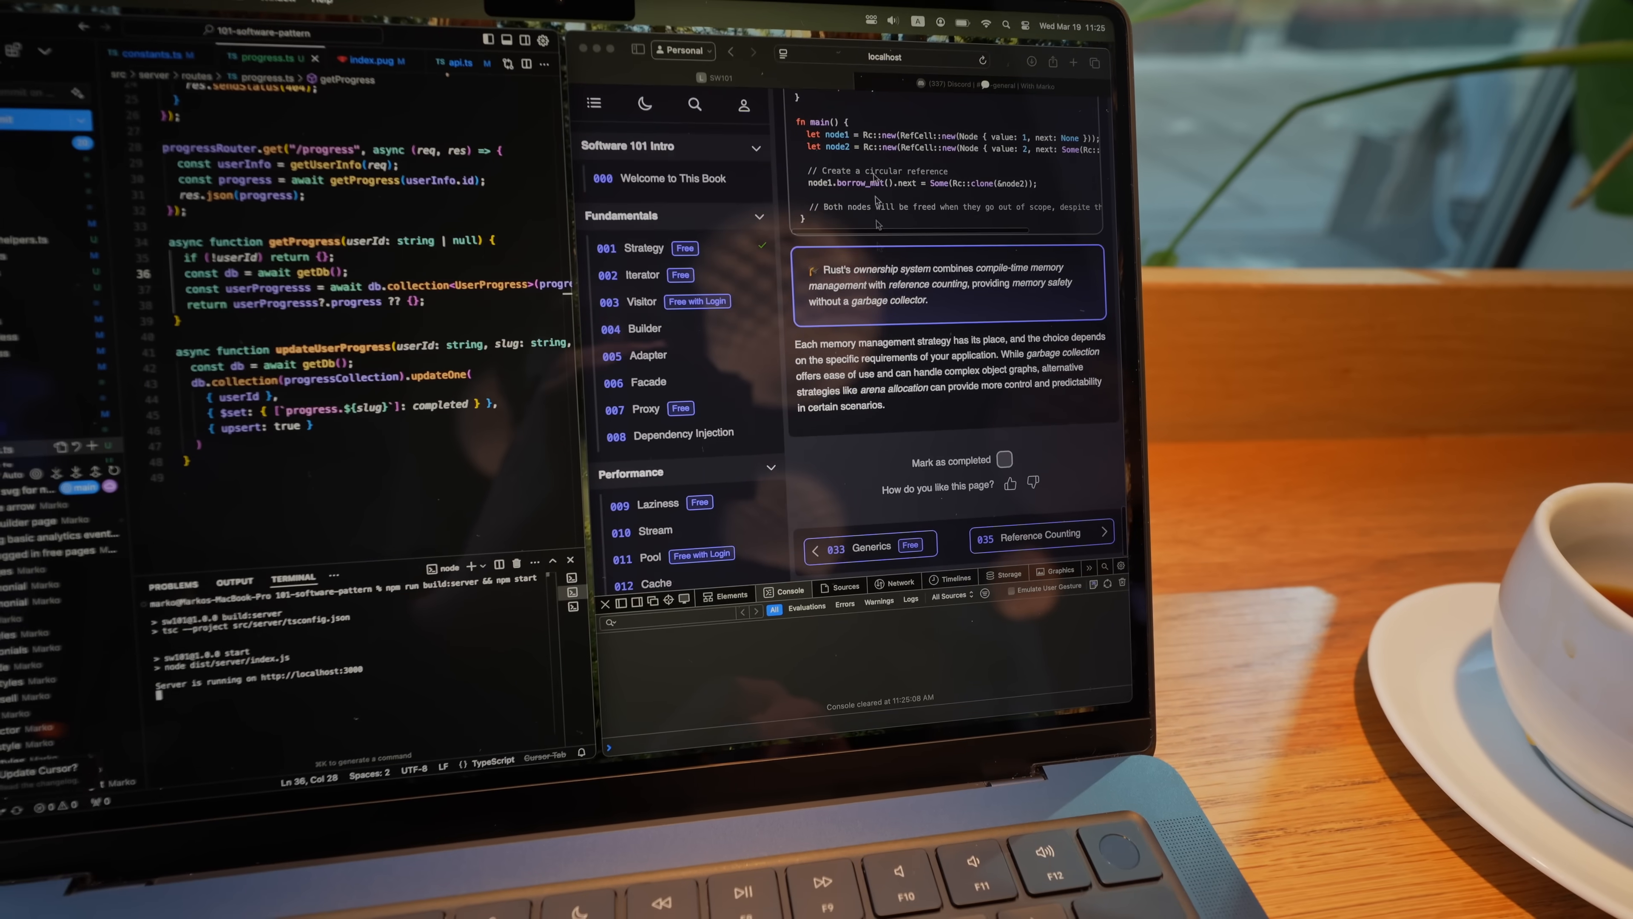
# Step: Mark the book page as completed and scroll to check the sidebar checkmark
pyautogui.click(1036, 535)
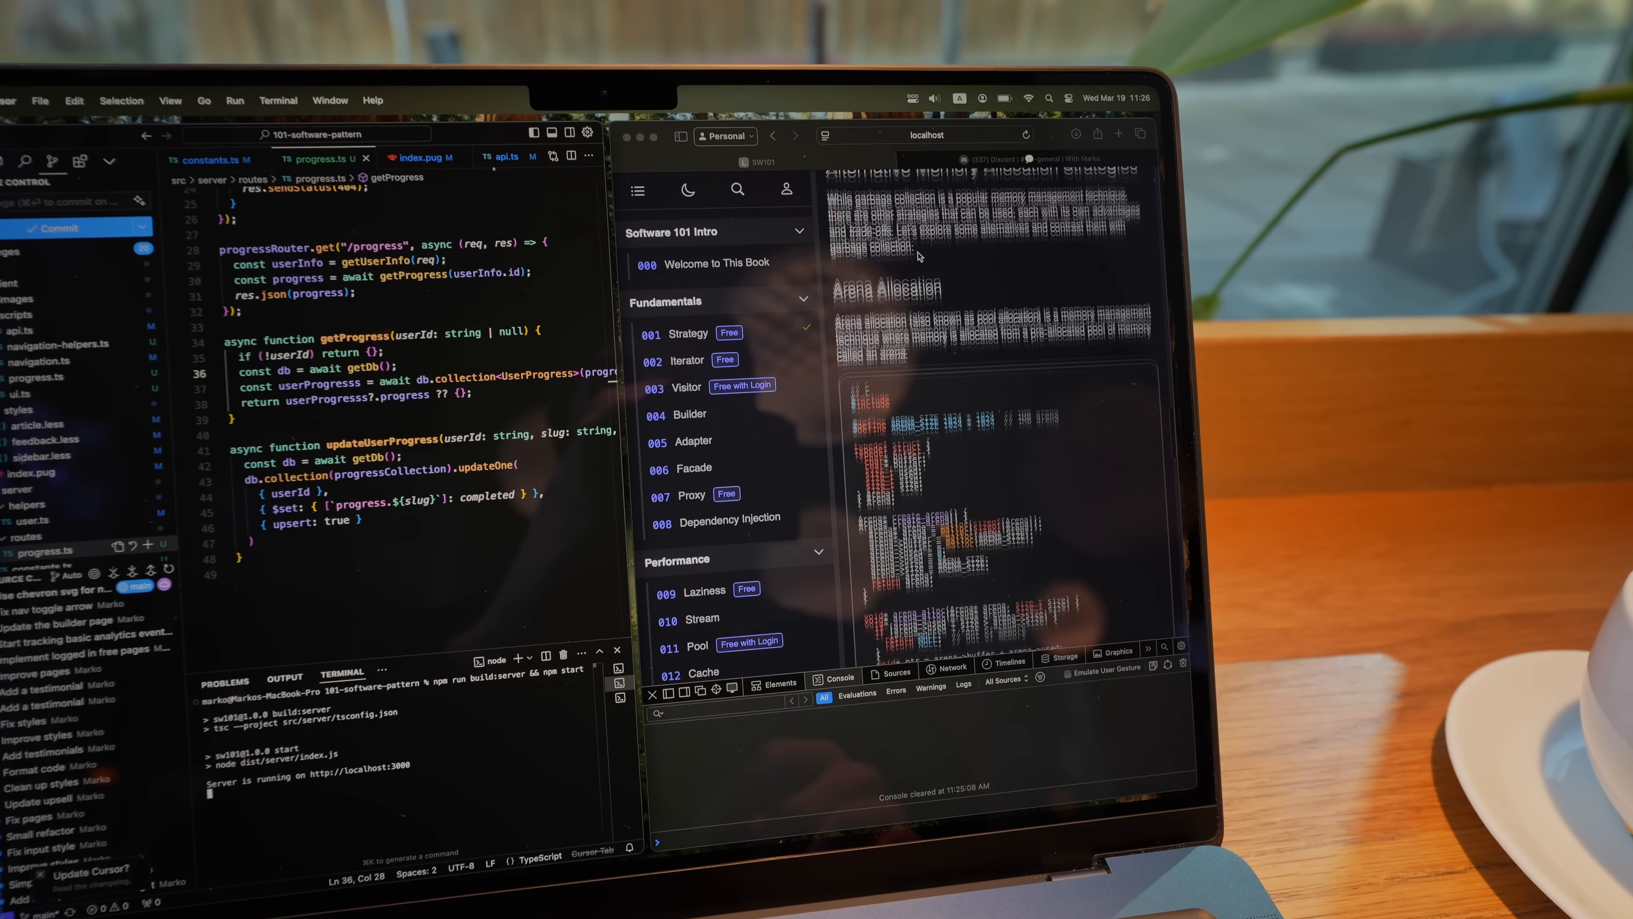
pyautogui.scroll(-3)
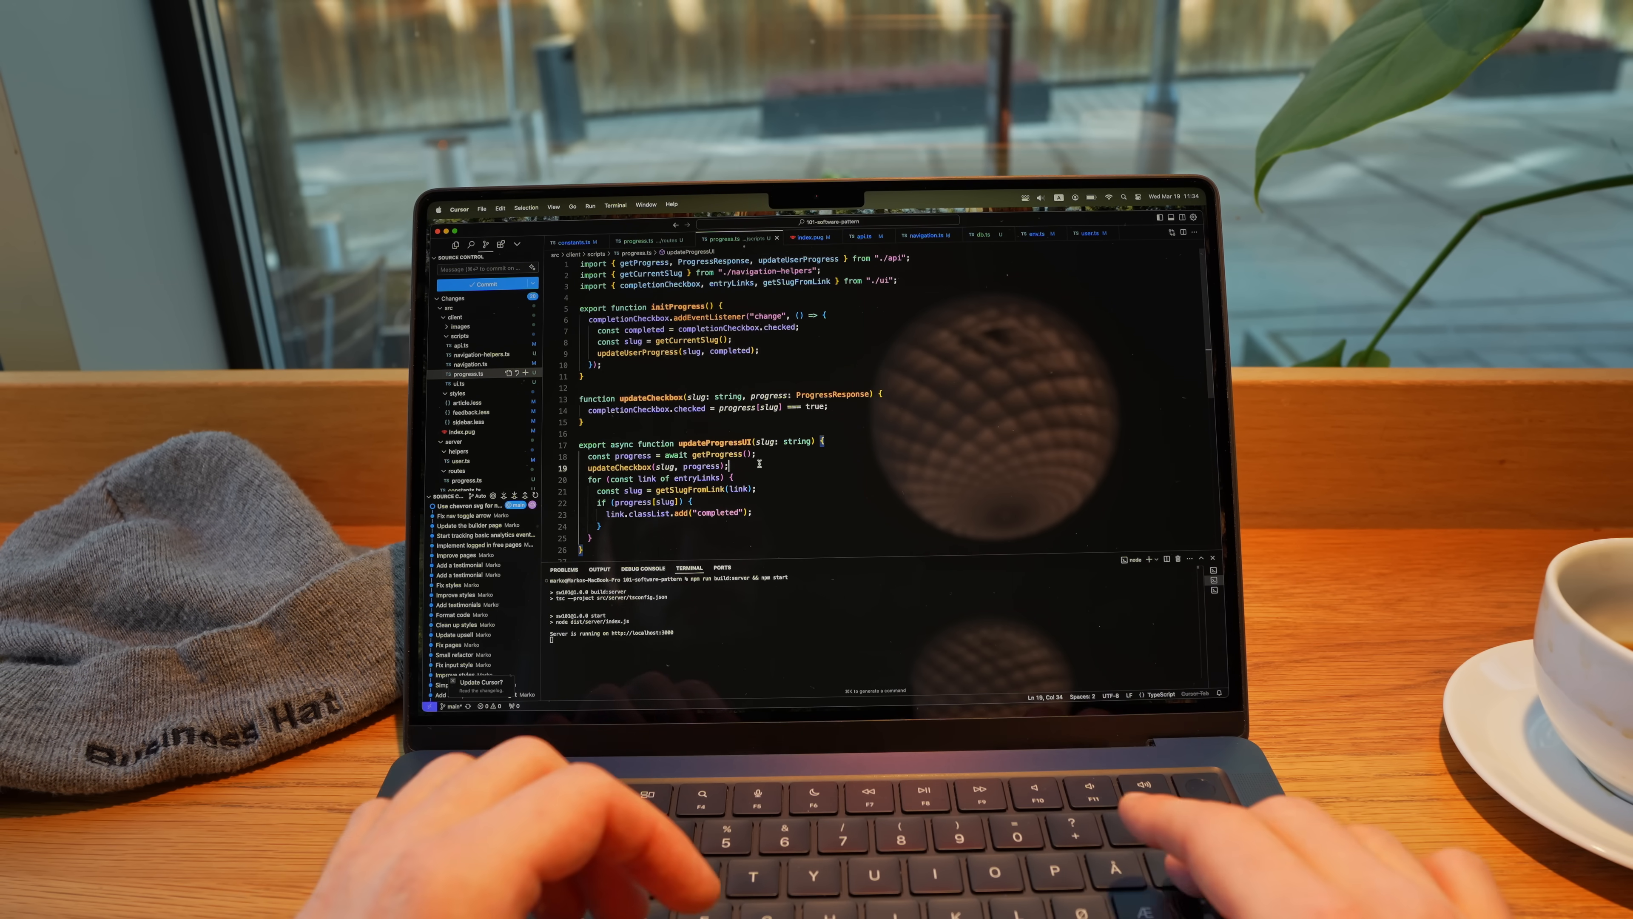
# Step: Call updateNavbar in updateProgressUI, then view the SW101 service's deployments on Railway
pyautogui.write('updateNavbar')
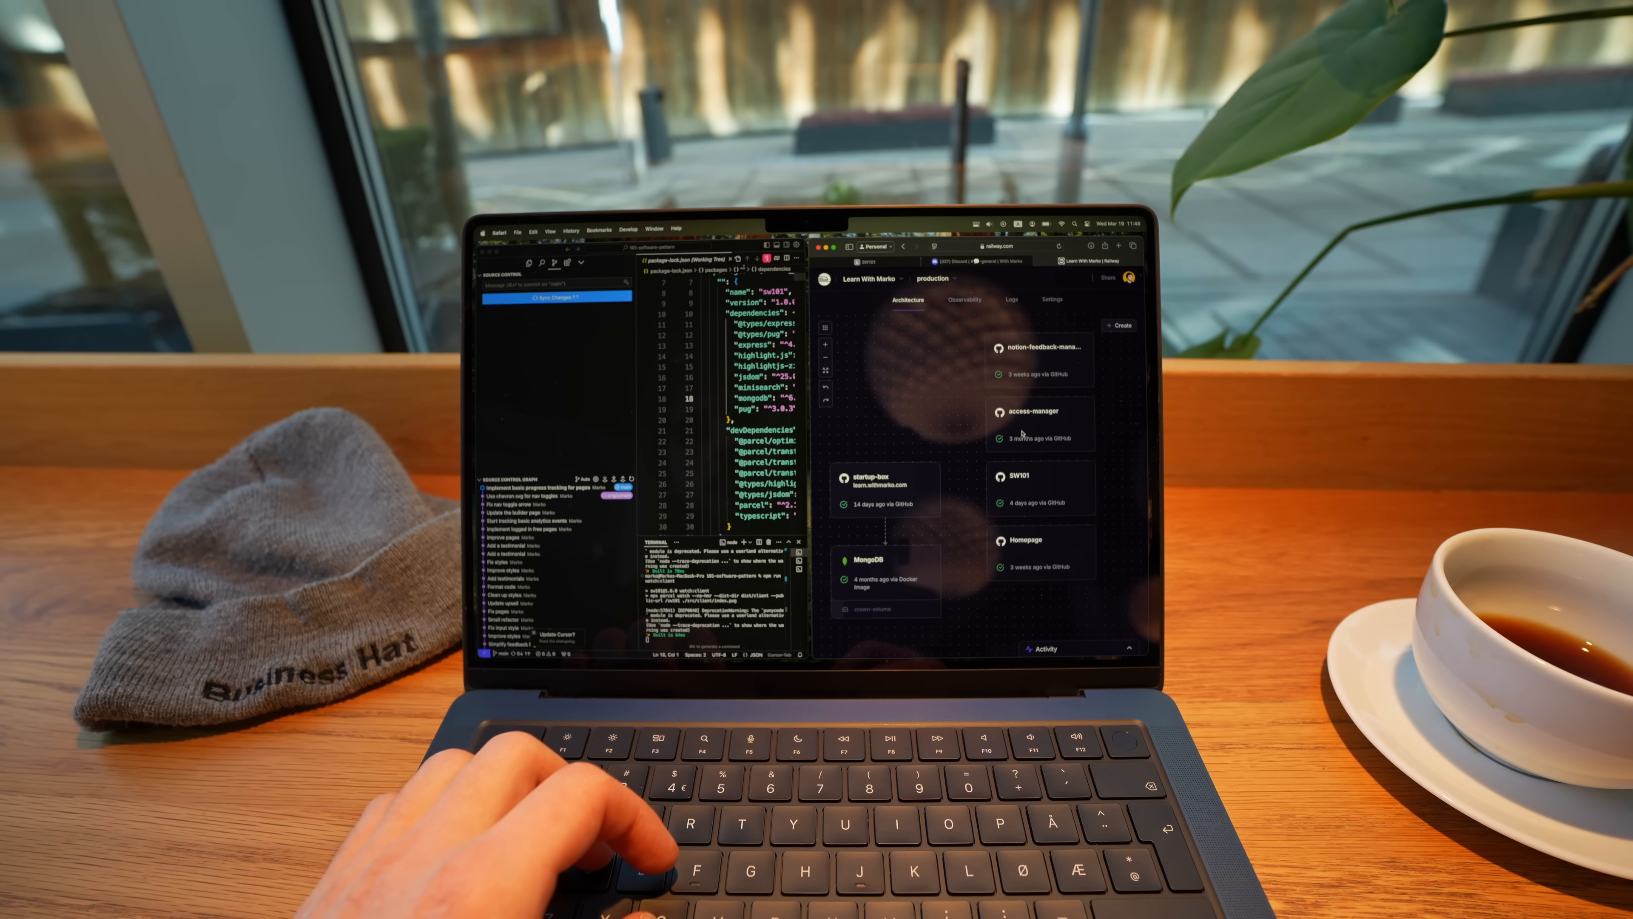
pyautogui.click(1035, 482)
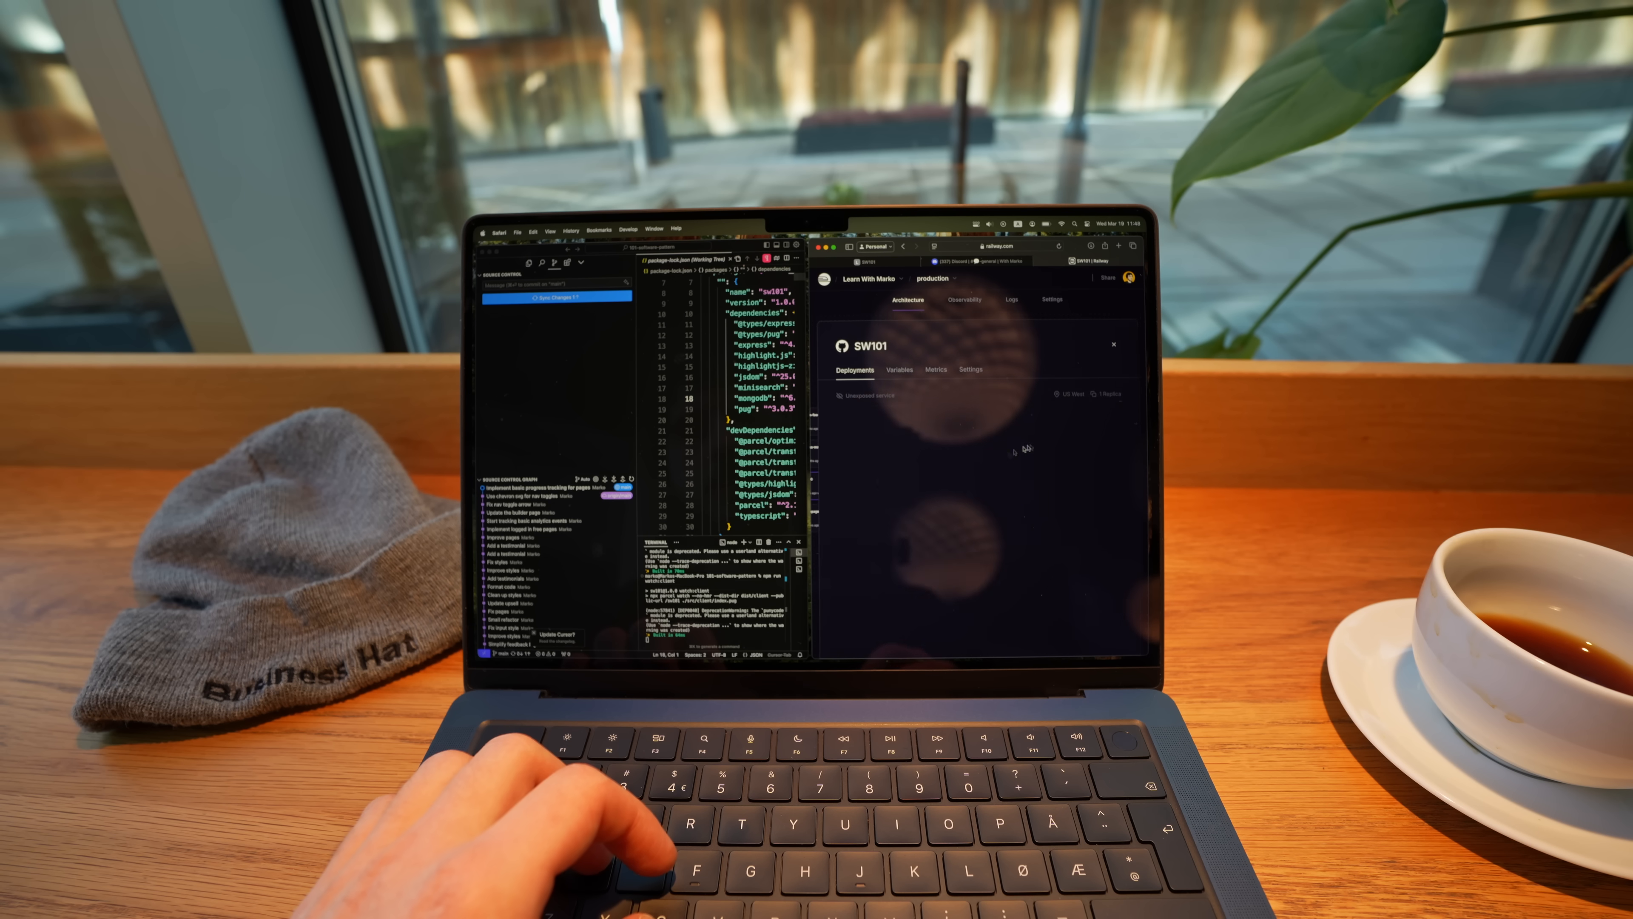